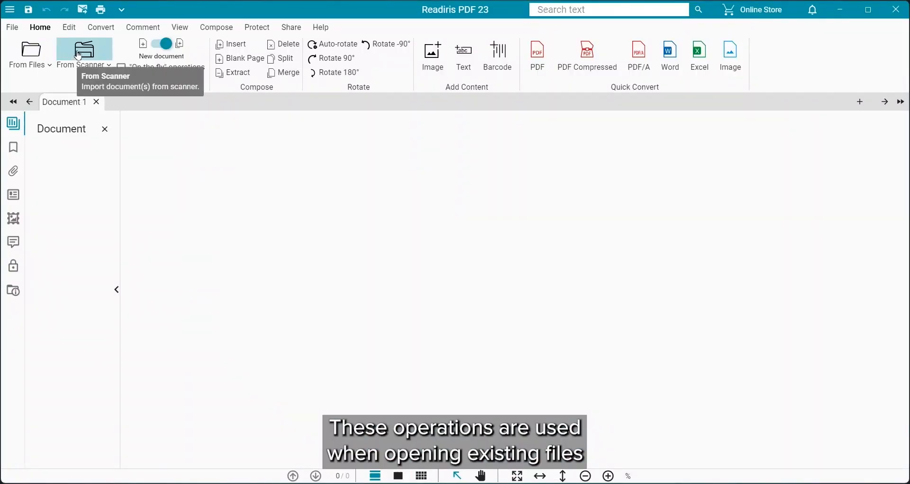
pyautogui.moveTo(31, 49)
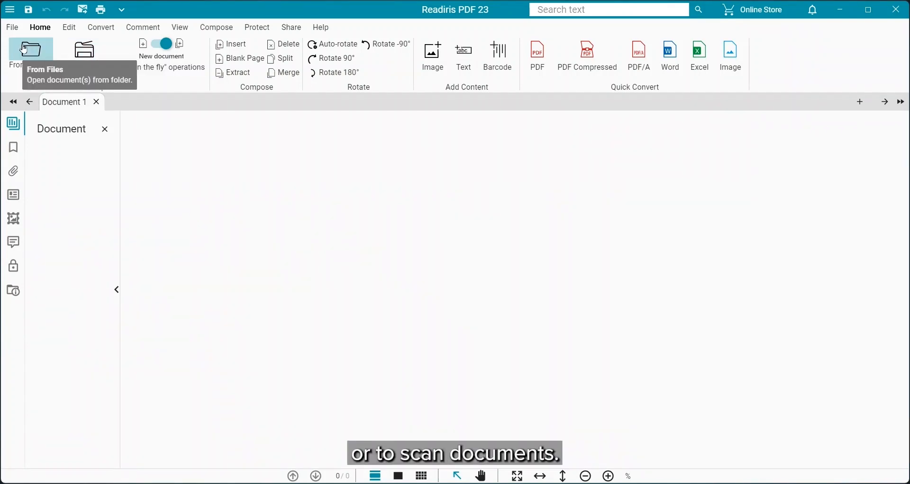
# Step: Import the TOL invoices PDF from files so its 11 invoice pages are loaded
pyautogui.click(31, 52)
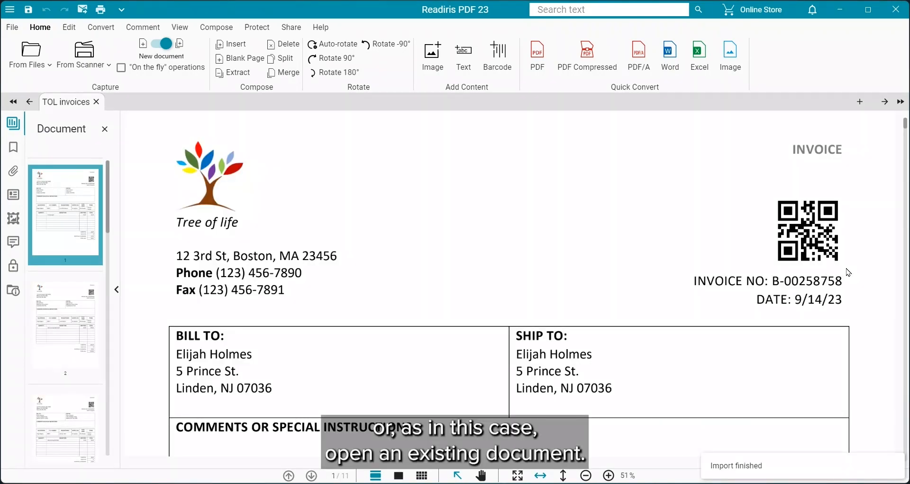
pyautogui.moveTo(854, 283)
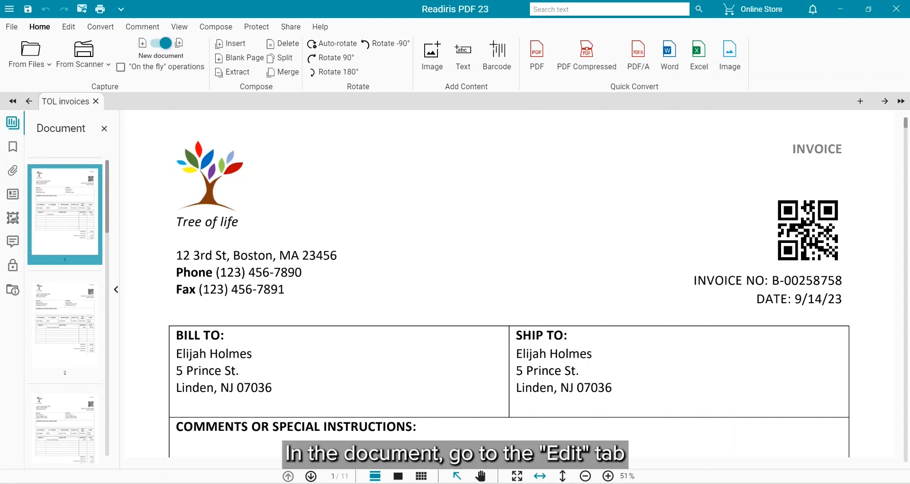
# Step: Define an Invoice smart zone over the invoice number B-00258758 on the first page
pyautogui.click(69, 27)
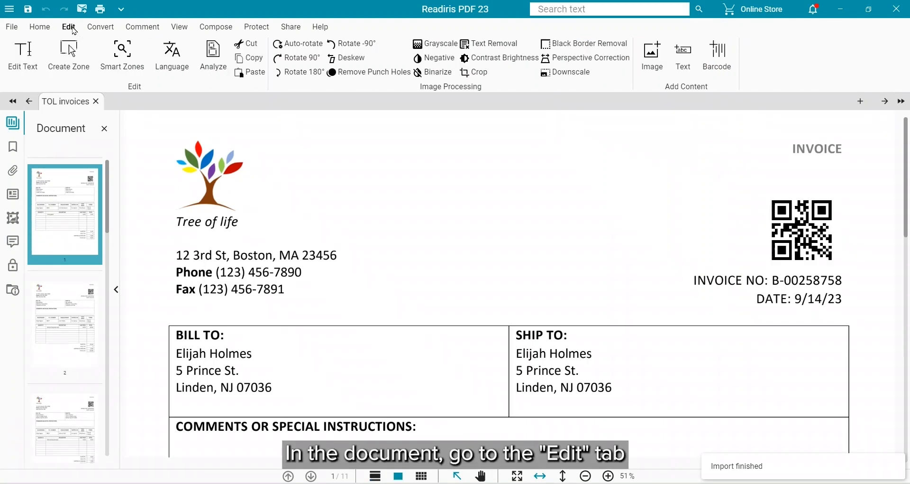
pyautogui.click(121, 55)
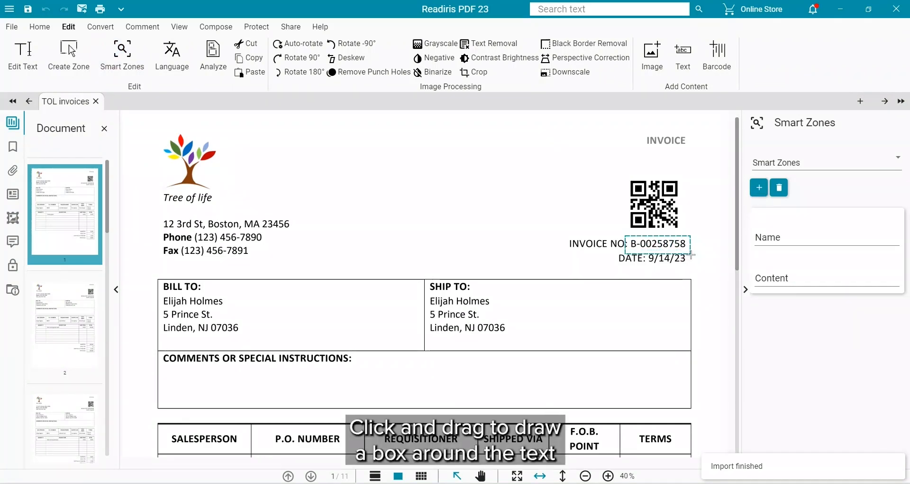
pyautogui.moveTo(626, 236); pyautogui.dragTo(690, 252)
pyautogui.write('Invoice')
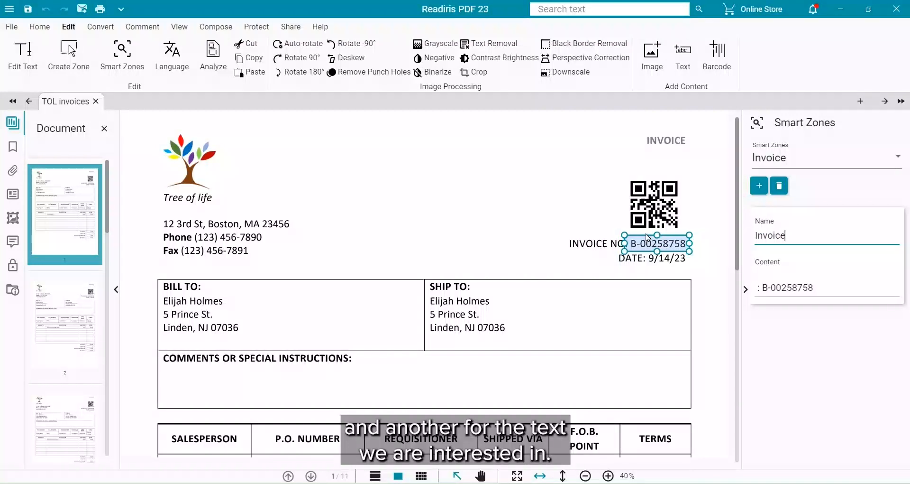
pyautogui.moveTo(758, 185)
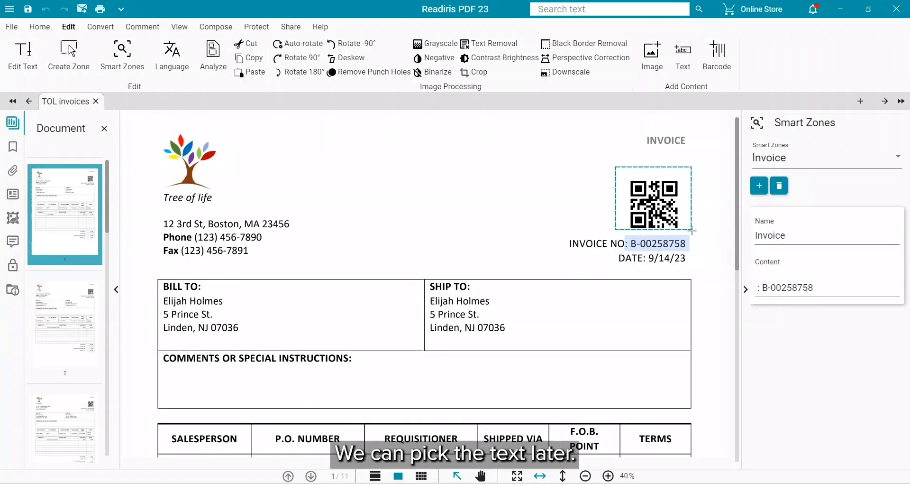
# Step: Define a second smart zone named QR over the QR code and finish defining zones
pyautogui.click(759, 185)
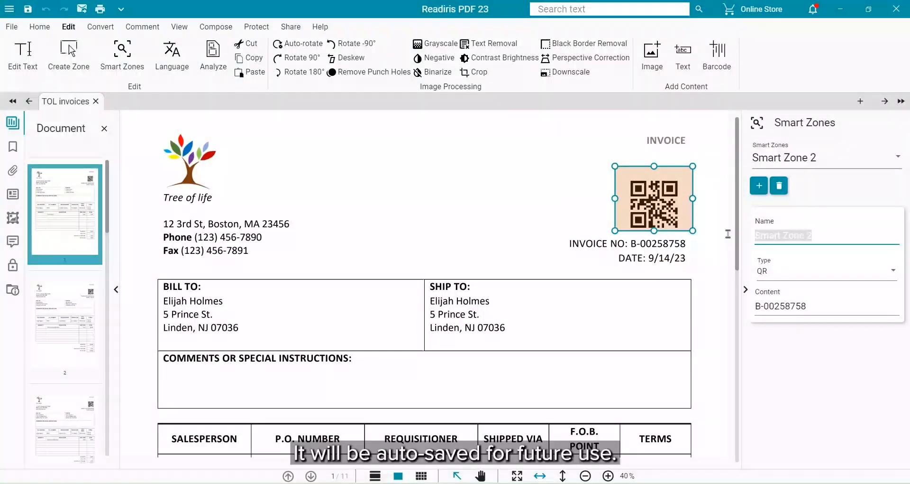
pyautogui.write('QR')
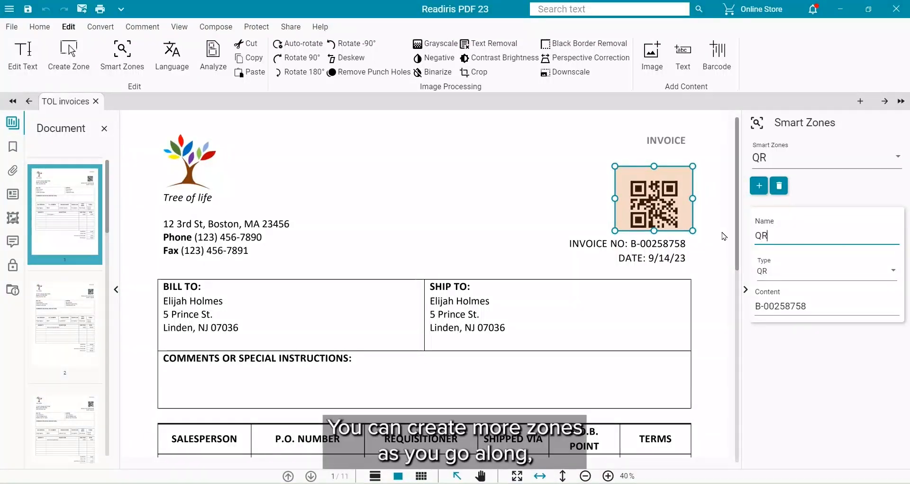
pyautogui.click(68, 55)
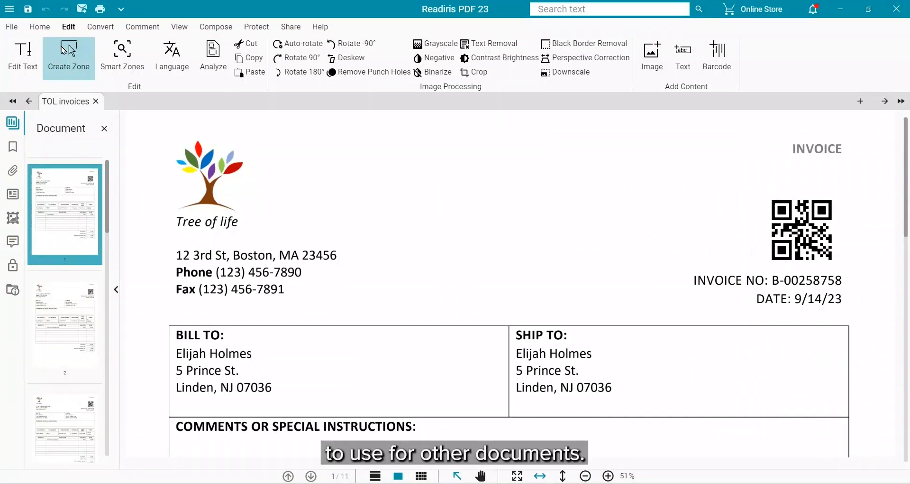
# Step: Close all open documents, confirming the prompt
pyautogui.rightClick(66, 101)
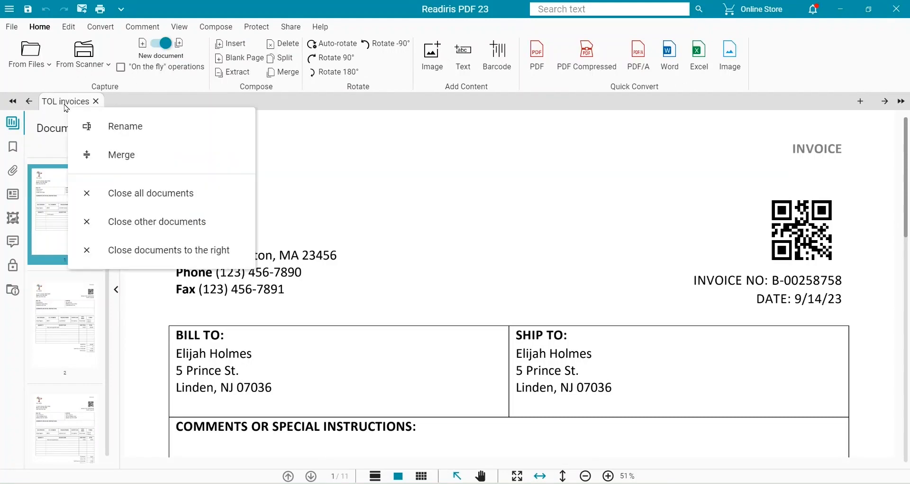
pyautogui.click(151, 192)
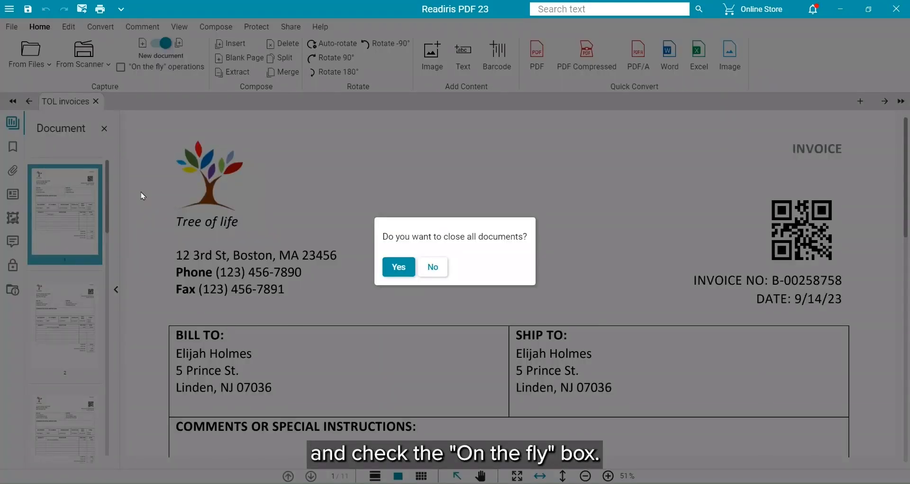
pyautogui.click(398, 267)
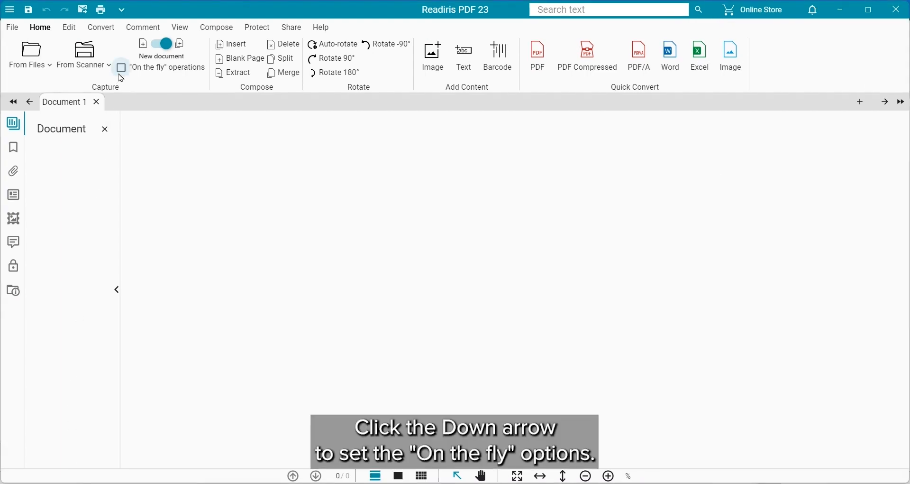
# Step: Enable on-the-fly operations and show the file-import input settings
pyautogui.click(120, 67)
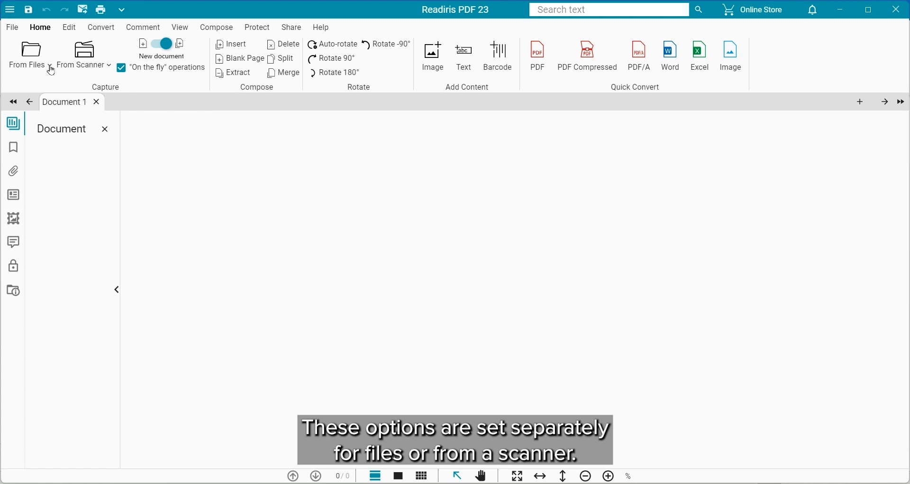
pyautogui.click(50, 65)
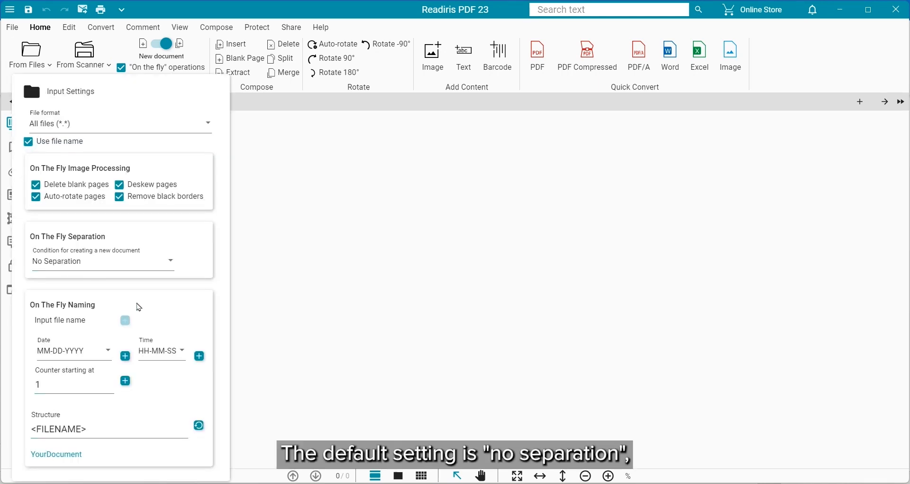
# Step: Set separation to trigger when any barcode is detected, with Fixed barcode content
pyautogui.click(101, 259)
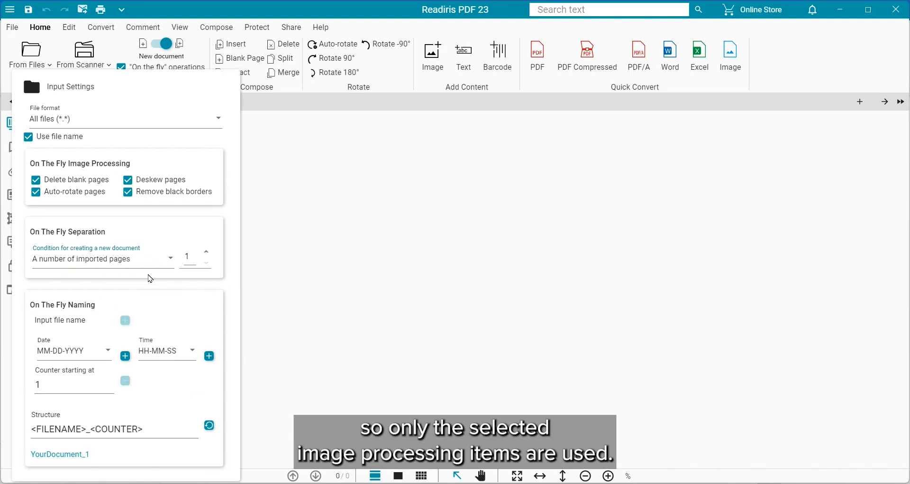
pyautogui.moveTo(194, 258)
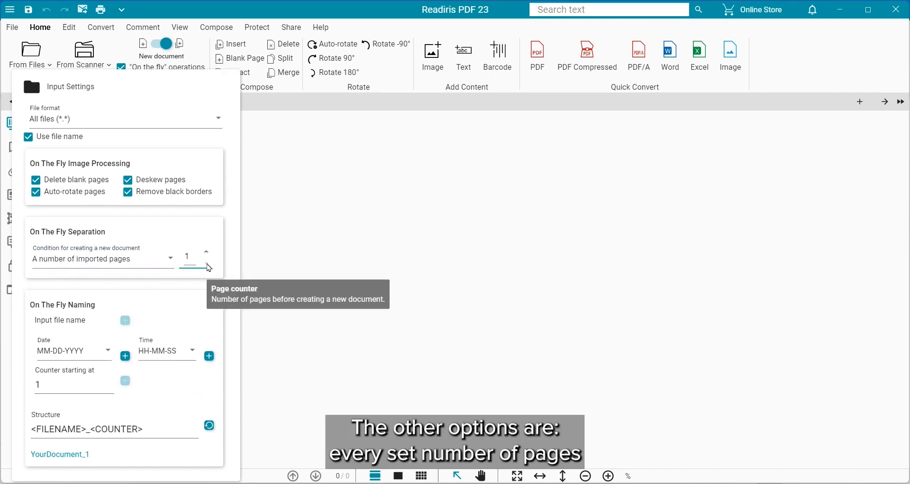
pyautogui.moveTo(112, 283)
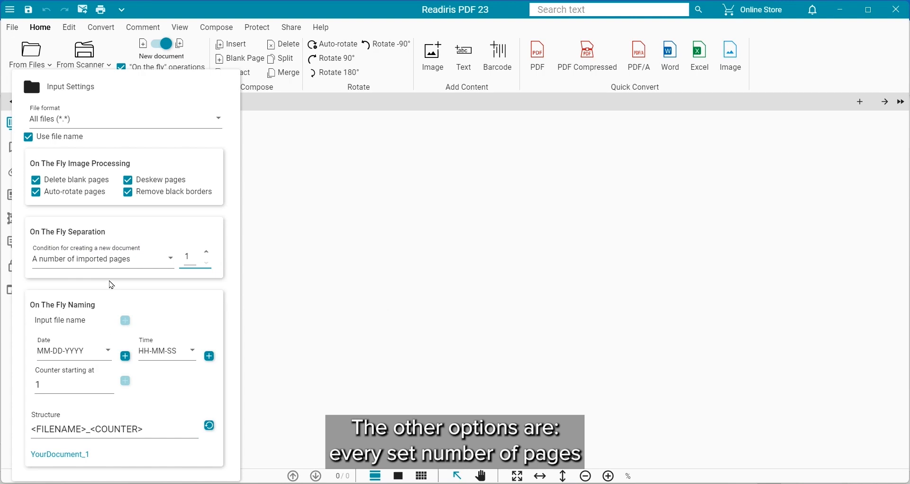
pyautogui.click(103, 258)
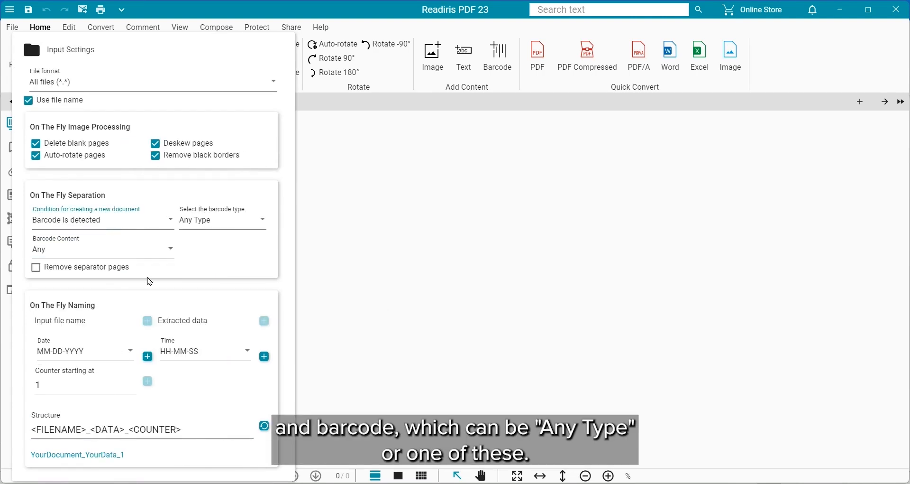
pyautogui.click(222, 219)
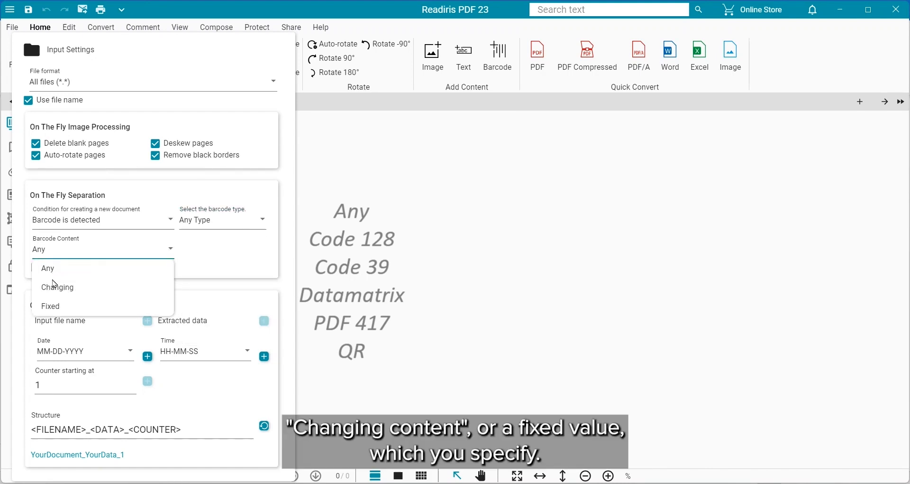
pyautogui.click(50, 306)
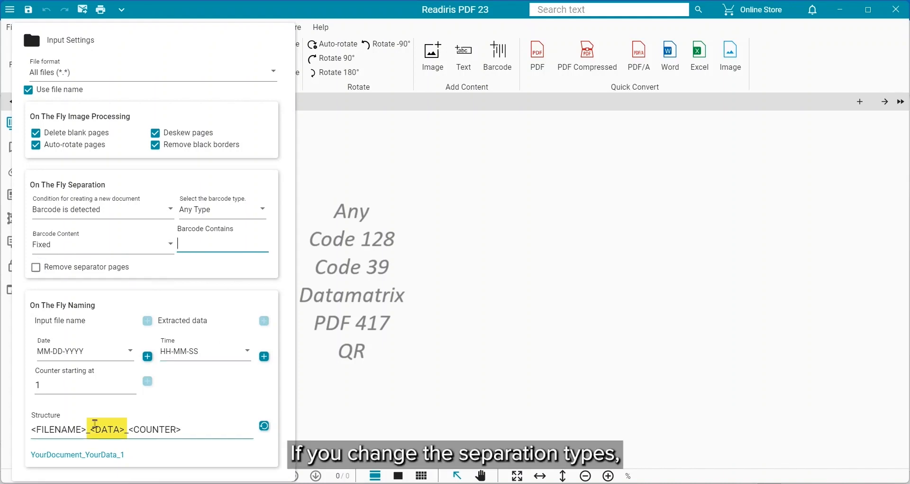
# Step: Try Blank page separation, then set separation to Smart Zone is detected using the QR zone
pyautogui.click(102, 208)
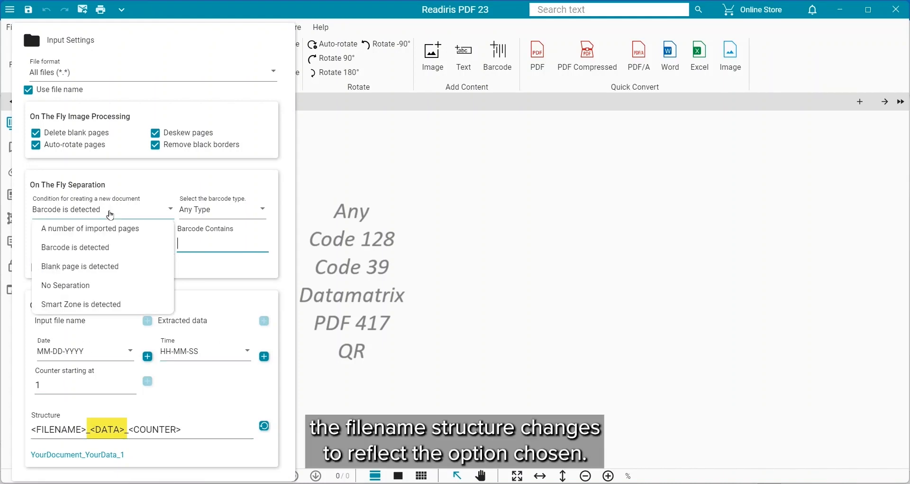
pyautogui.click(80, 266)
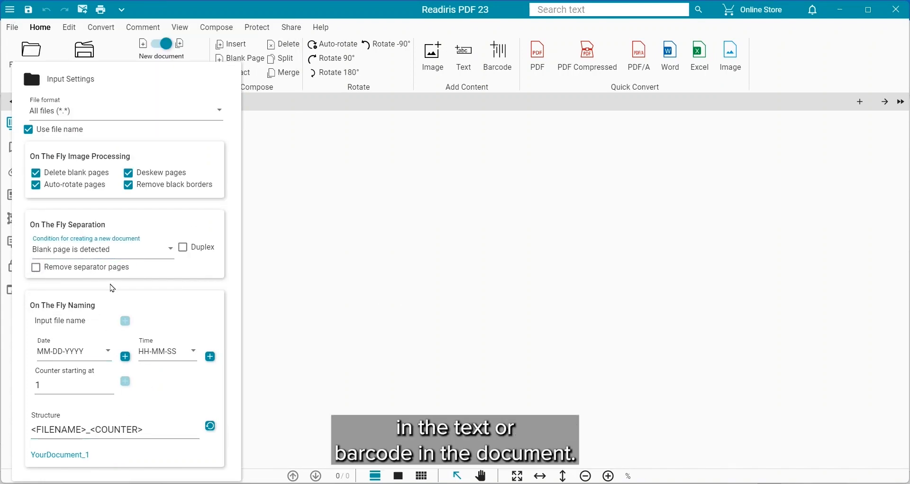
pyautogui.click(102, 249)
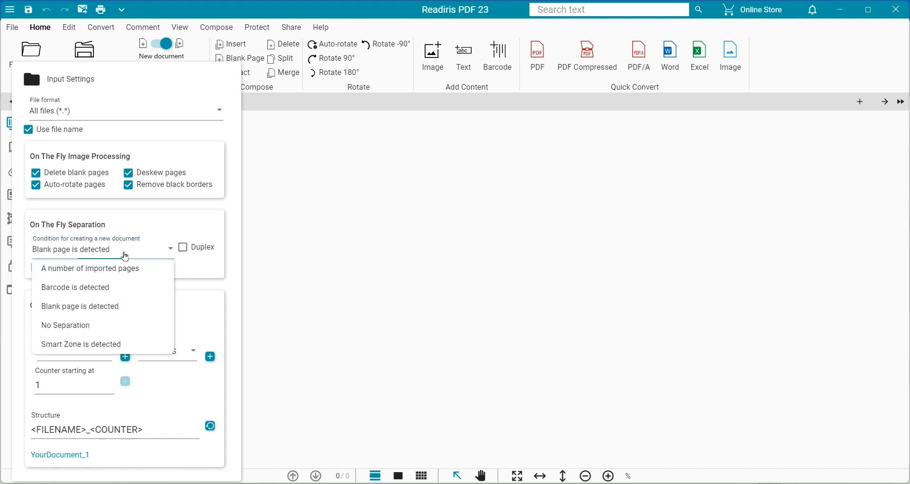
pyautogui.click(82, 344)
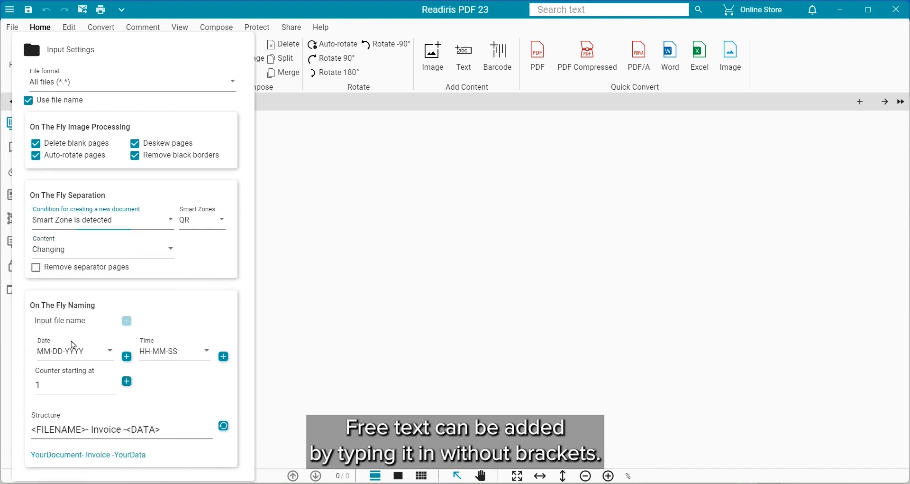
# Step: Re-import the invoices PDF so it splits into one-page documents named by invoice number
pyautogui.click(206, 219)
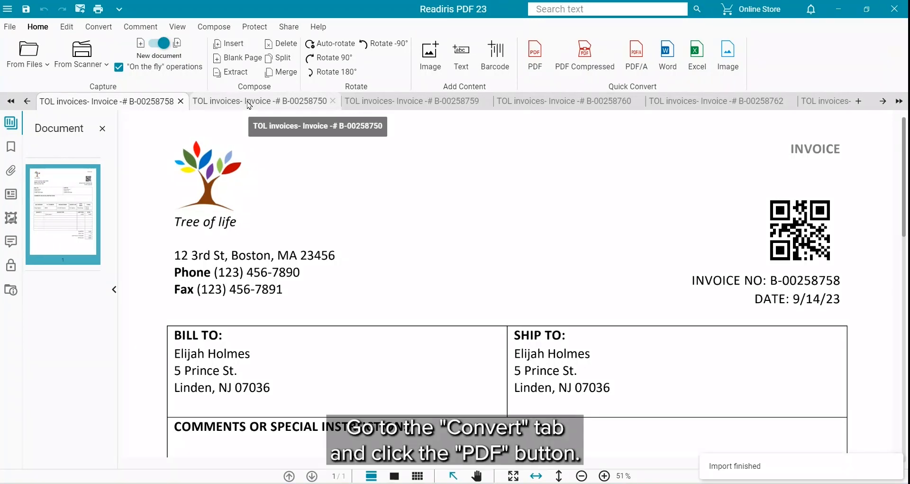
# Step: Batch-save all split invoice documents as PDF Compressed, selecting every document
pyautogui.click(98, 26)
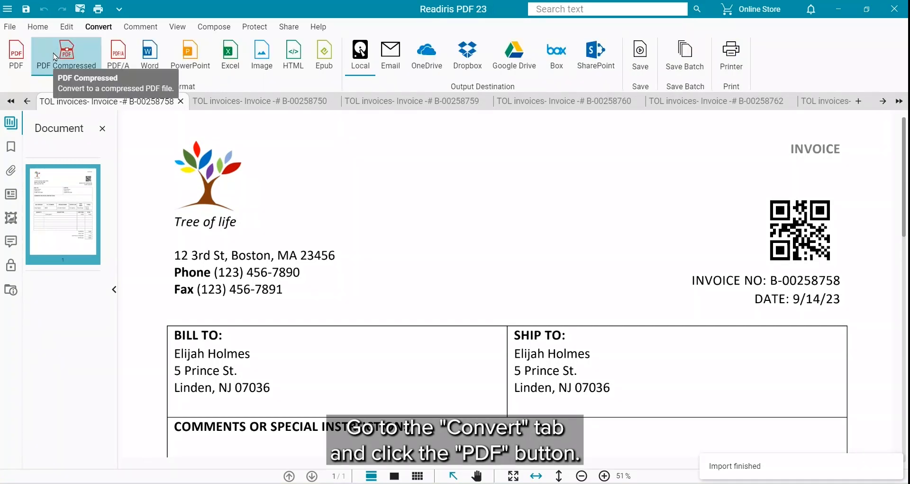
pyautogui.click(67, 52)
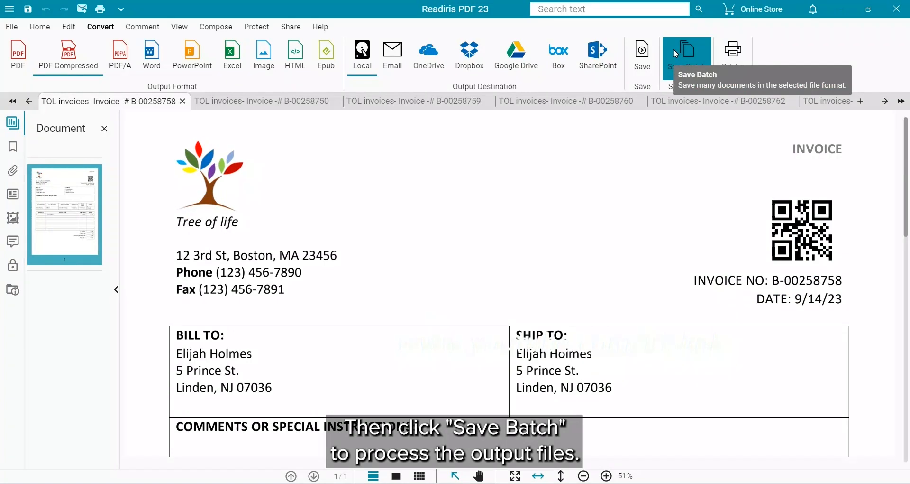
pyautogui.click(687, 52)
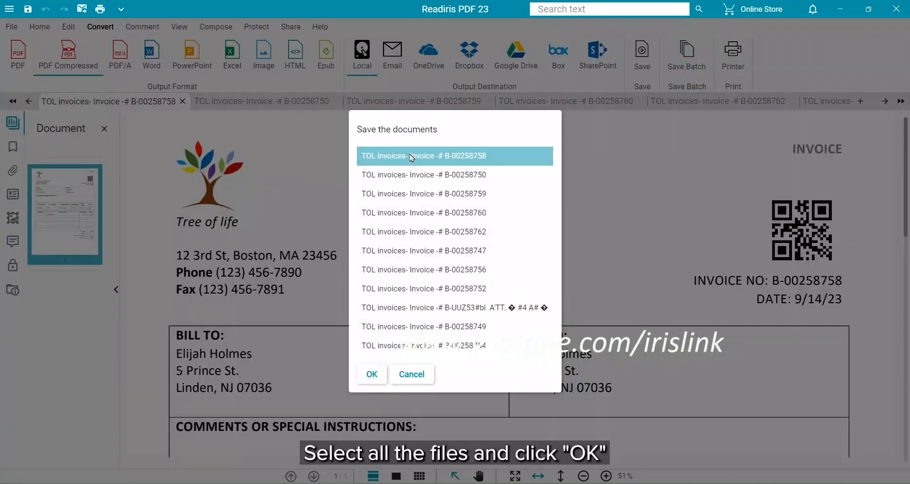
pyautogui.click(372, 374)
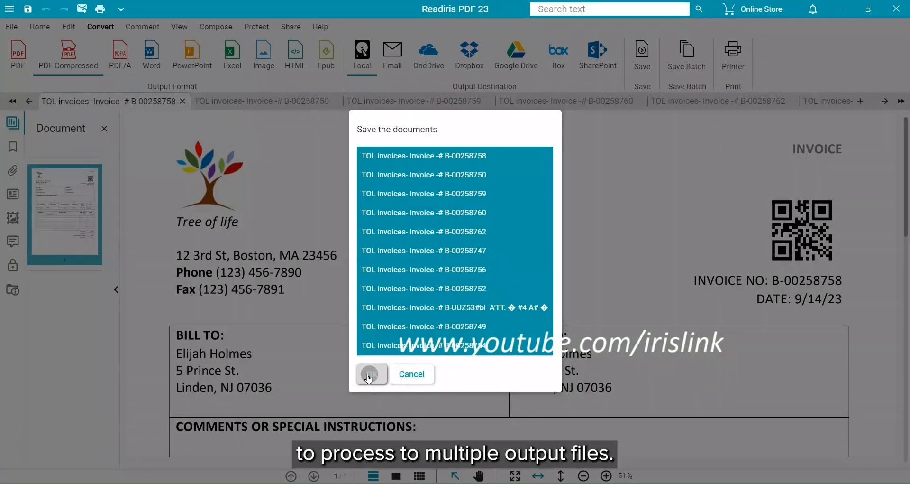
pyautogui.click(370, 374)
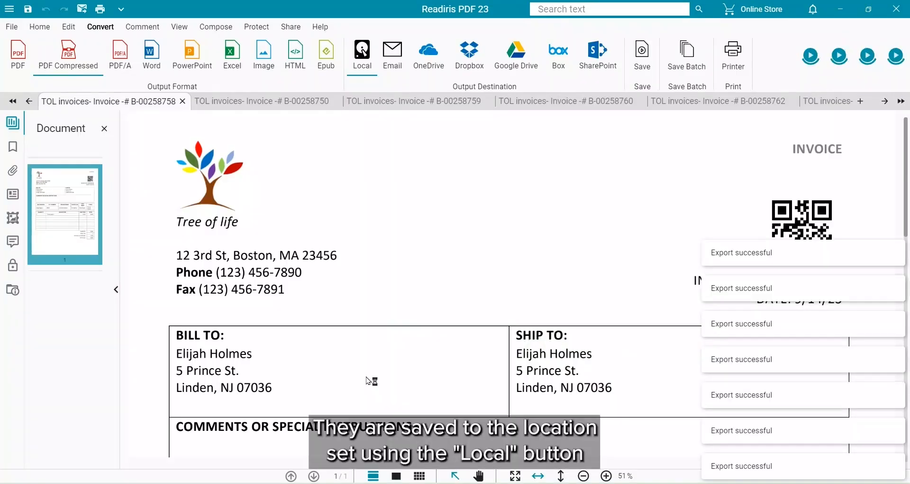